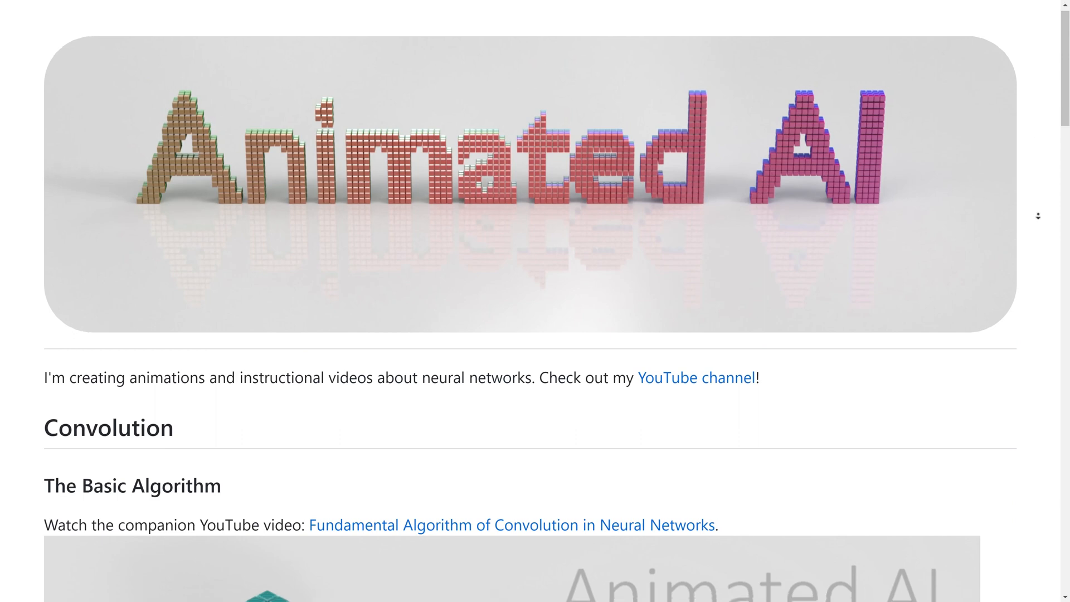
pyautogui.scroll(-3)
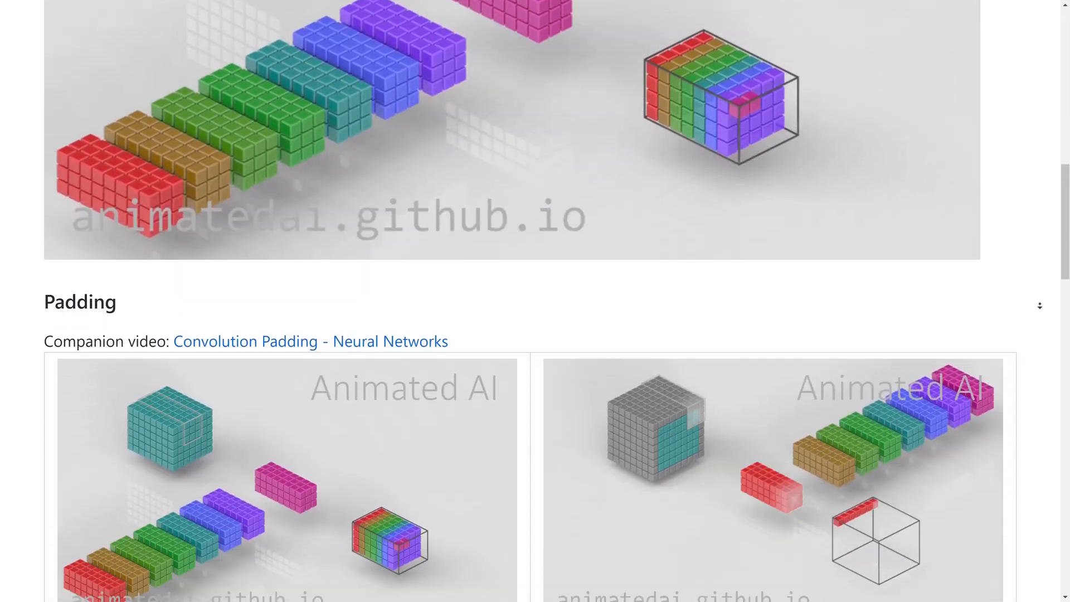
pyautogui.scroll(-3)
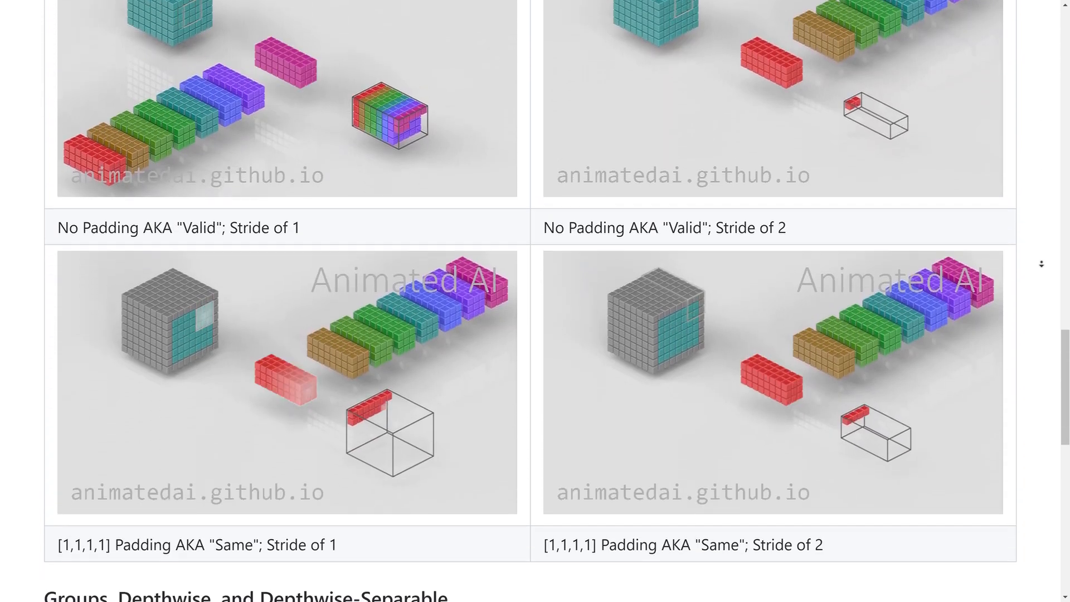
pyautogui.scroll(-3)
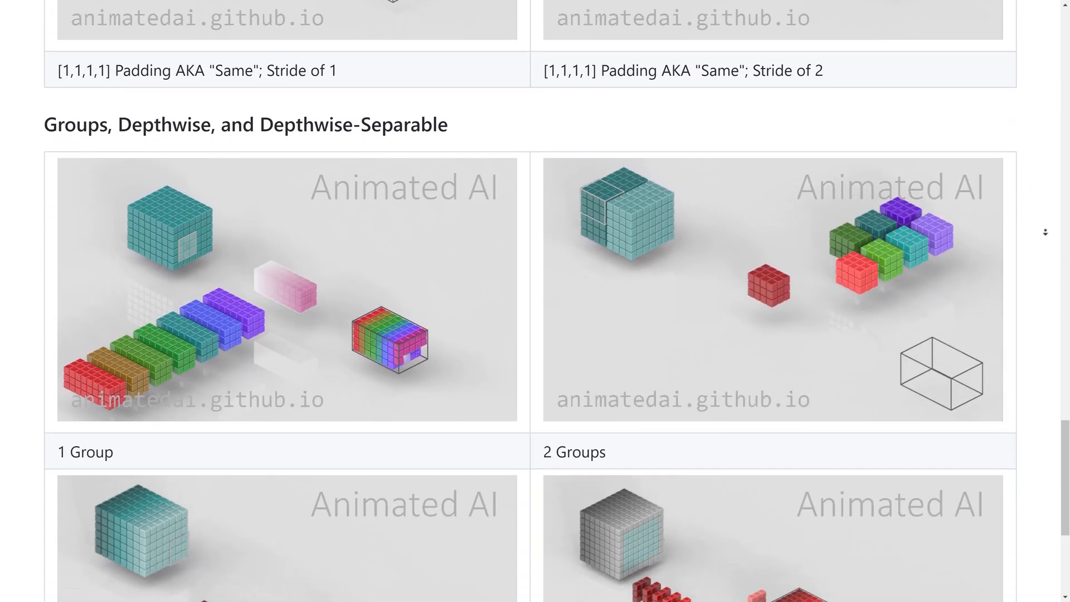
pyautogui.scroll(-3)
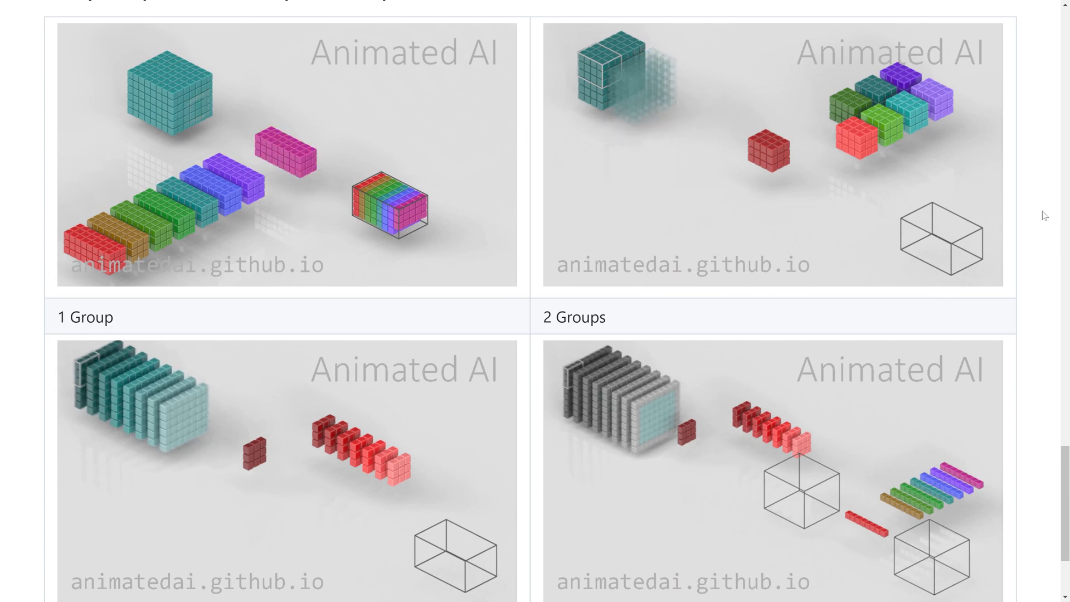